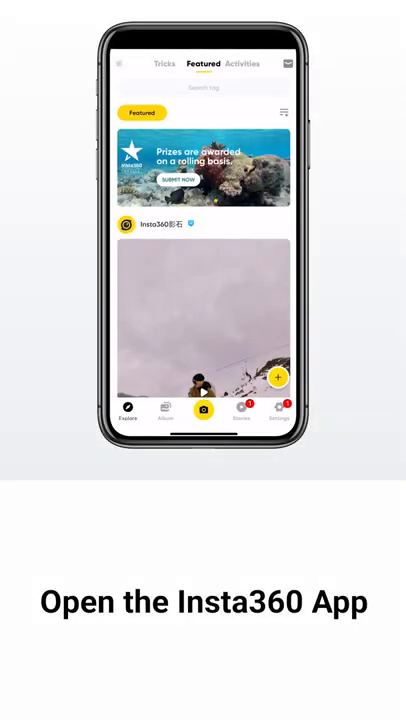
- Switch from the Explore feed to the camera view via the yellow camera icon
{"action": "left_click", "coordinate": [202, 413]}
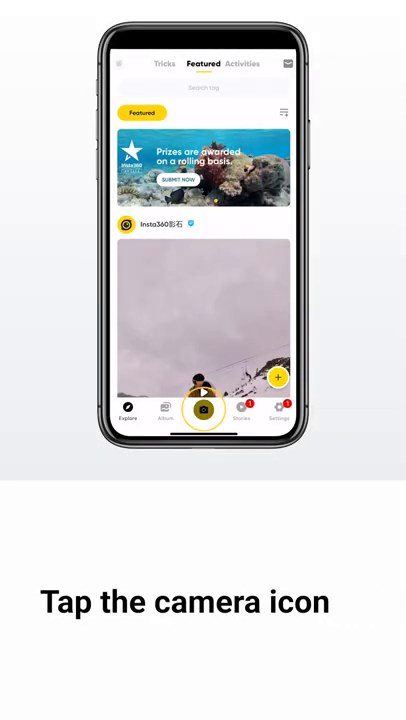
{"action": "left_click", "coordinate": [202, 412]}
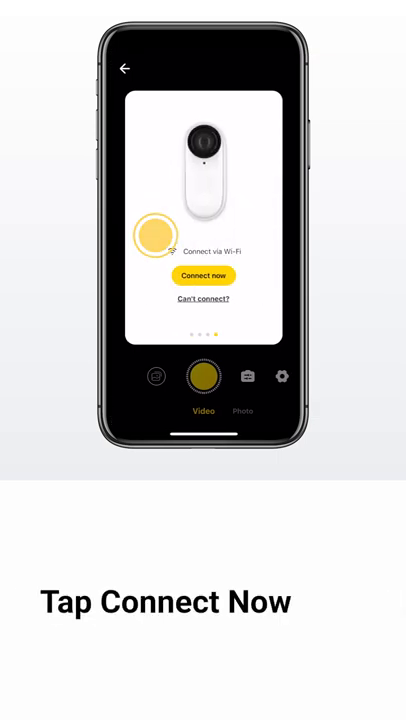
- Connect now and pair with the GO 2 camera over Wi-Fi
{"action": "left_click", "coordinate": [203, 276]}
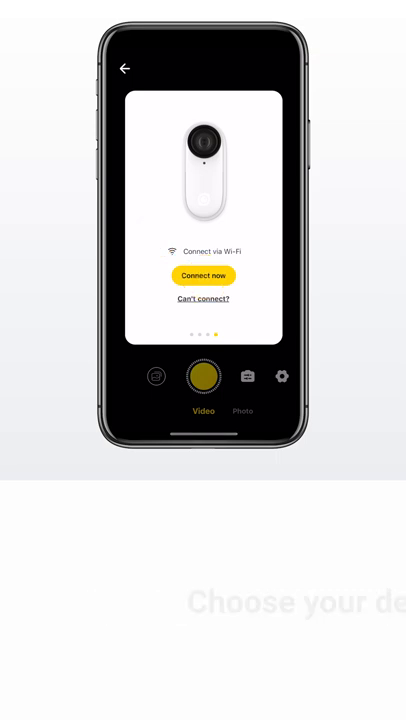
{"action": "left_click", "coordinate": [203, 276]}
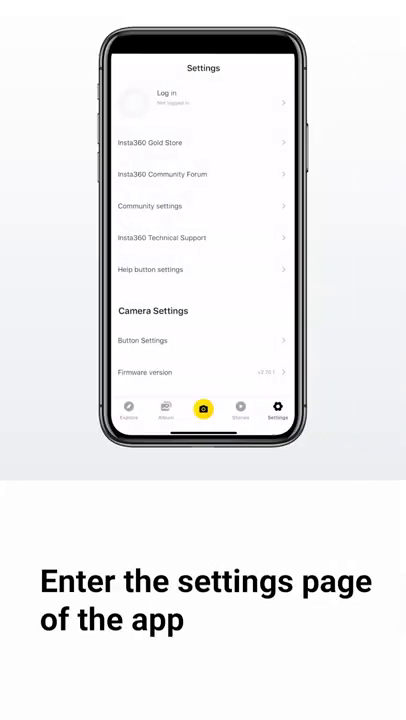
- Scroll to Camera Settings and start gyro calibration with the GO 2 lying flat
{"action": "scroll", "scroll_direction": "down", "scroll_amount": 3}
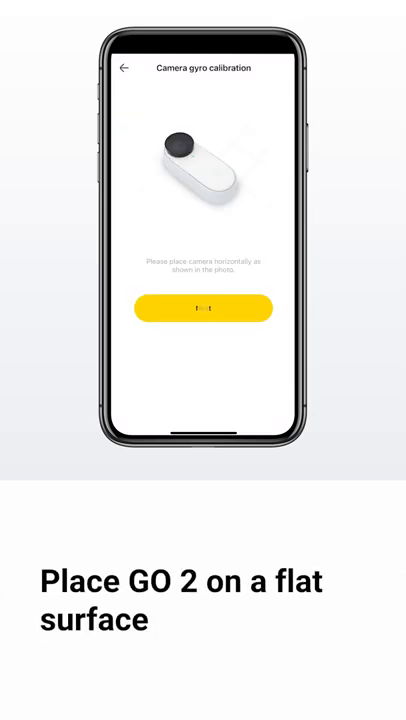
{"action": "left_click", "coordinate": [202, 308]}
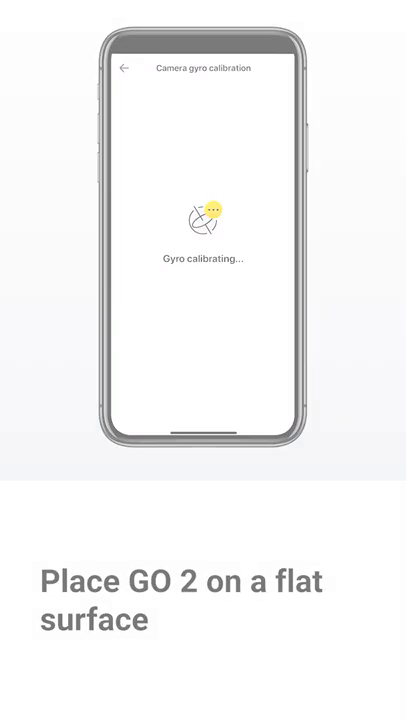